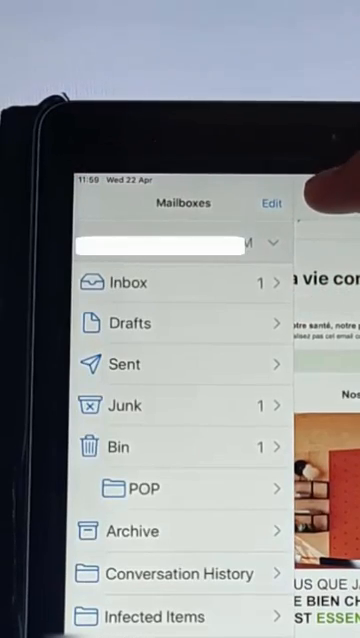
- Begin a new mailbox from the Mailboxes sidebar's edit mode
left_click(271, 202)
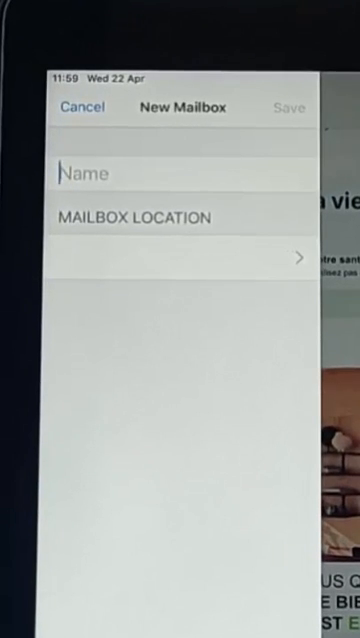
- Enter the new mailbox's name, starting with 'Chr'
type("Chr")
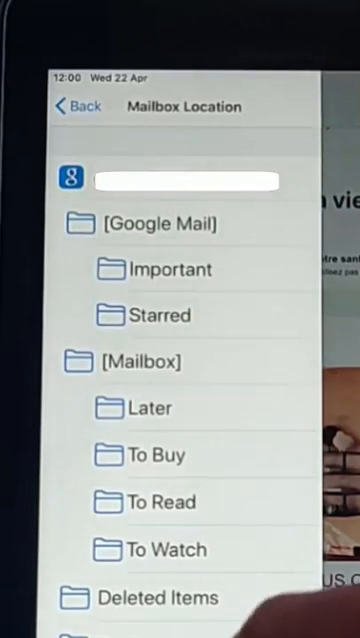
- Scroll the mailbox location list to choose where 'Chris important' is stored
scroll("down", 3)
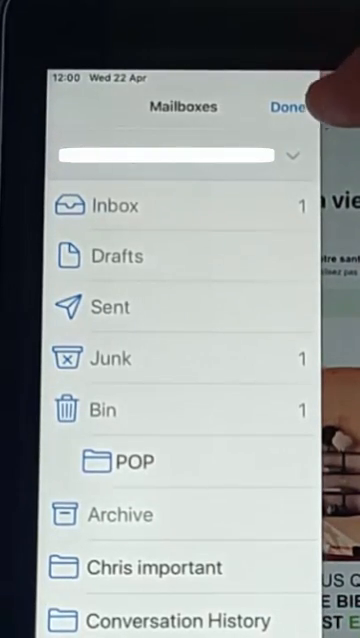
- Finish editing the mailbox list to return to the mailboxes
left_click(288, 107)
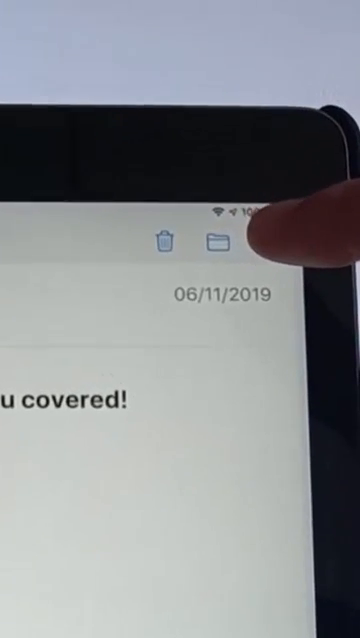
- Move the 06/11/2019 email into the 'Chris important' mailbox
left_click(209, 242)
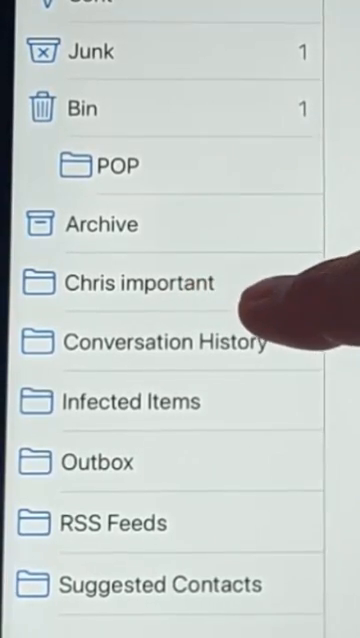
left_click(140, 282)
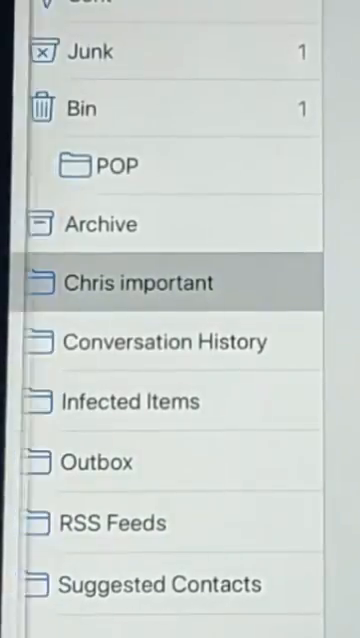